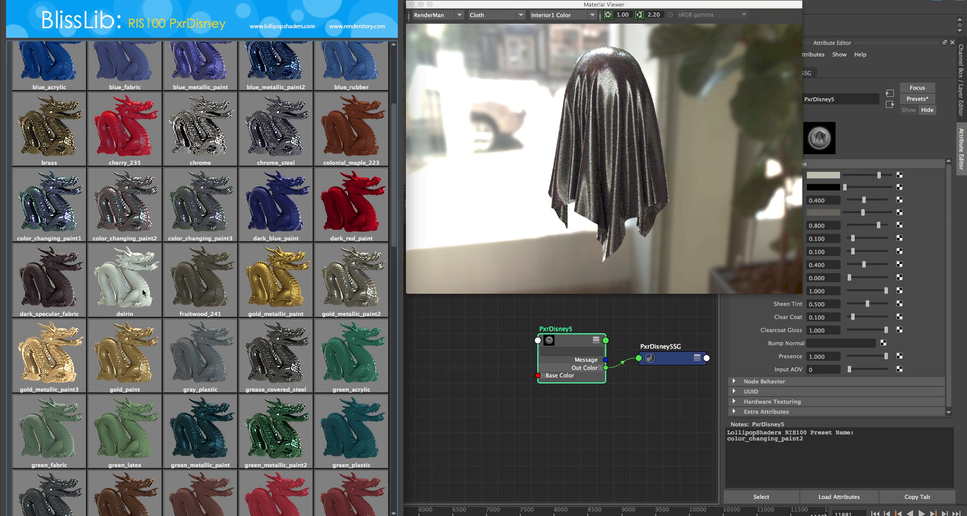
Apply the cherry_235 and then purple_paint BlissLib presets to PxrDisney5, previewing on the cloth.
double_click(125, 279)
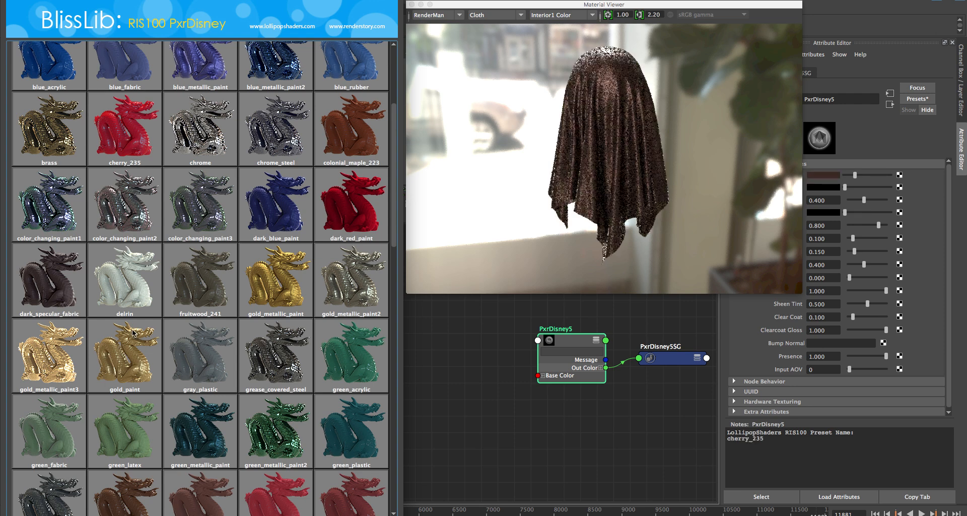
scroll("down", 3)
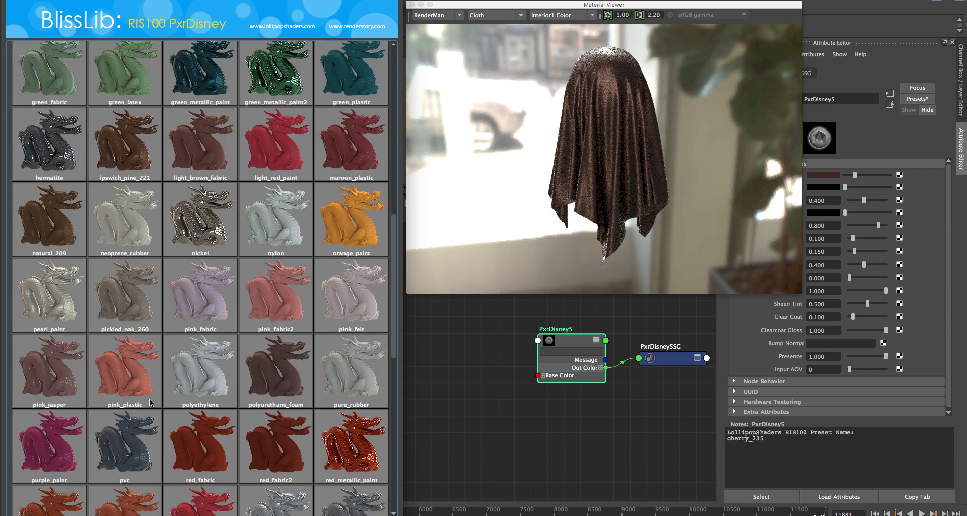
left_click(49, 445)
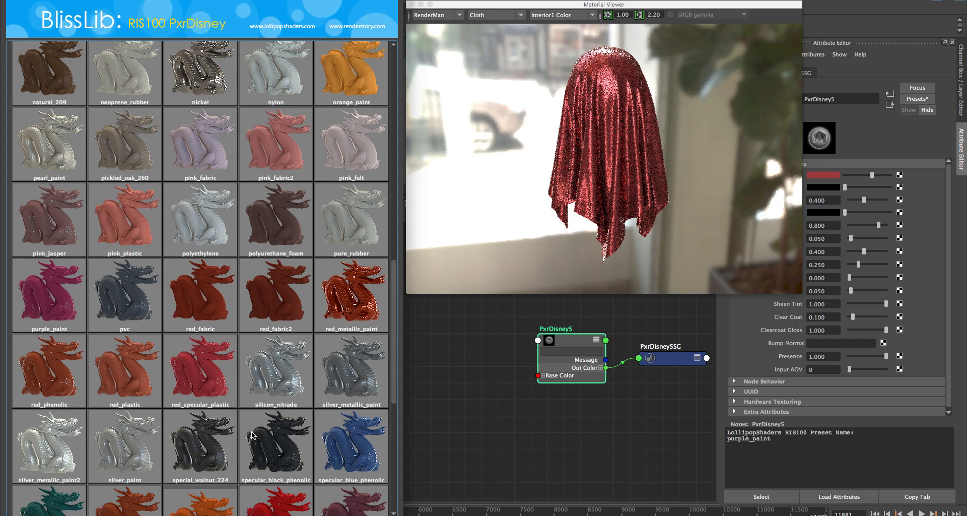
scroll("down", 3)
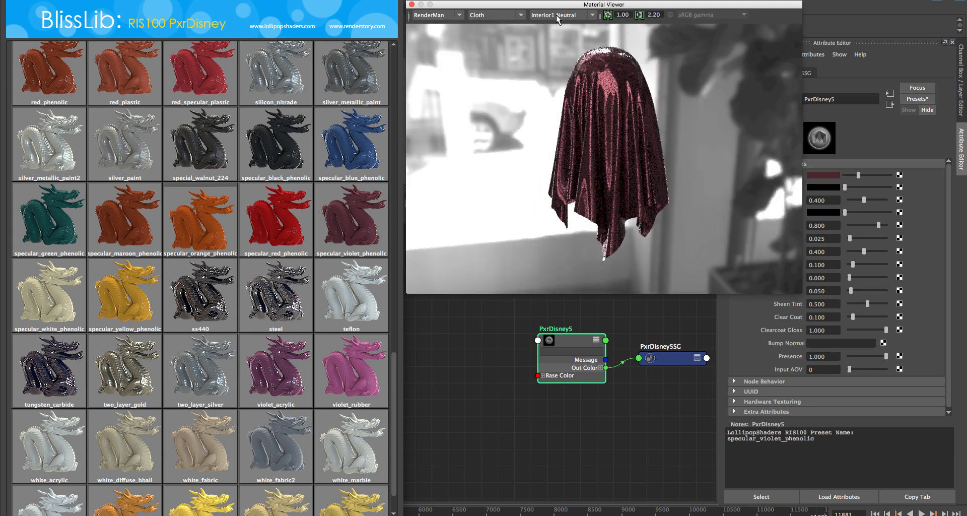
Switch the Material Viewer lighting environment to Exterior1 Color.
left_click(561, 15)
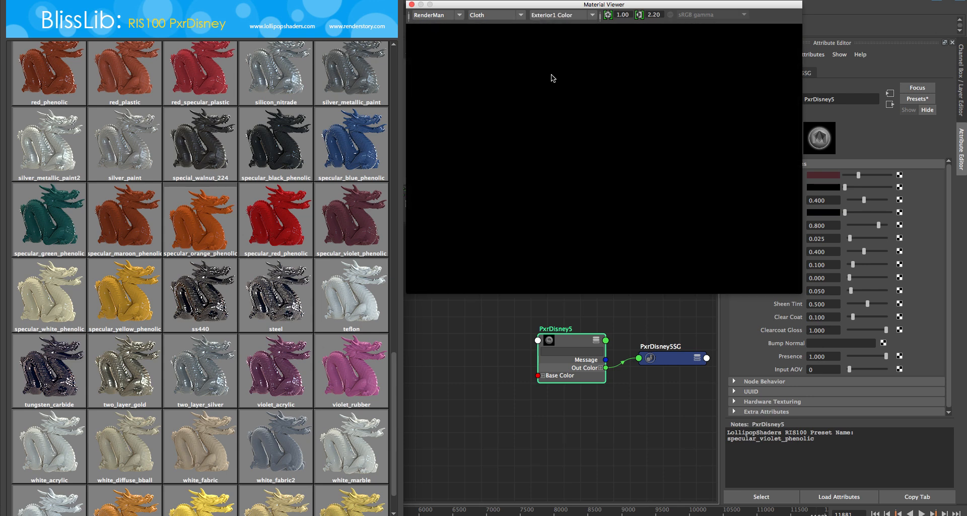
mouse_move(523, 49)
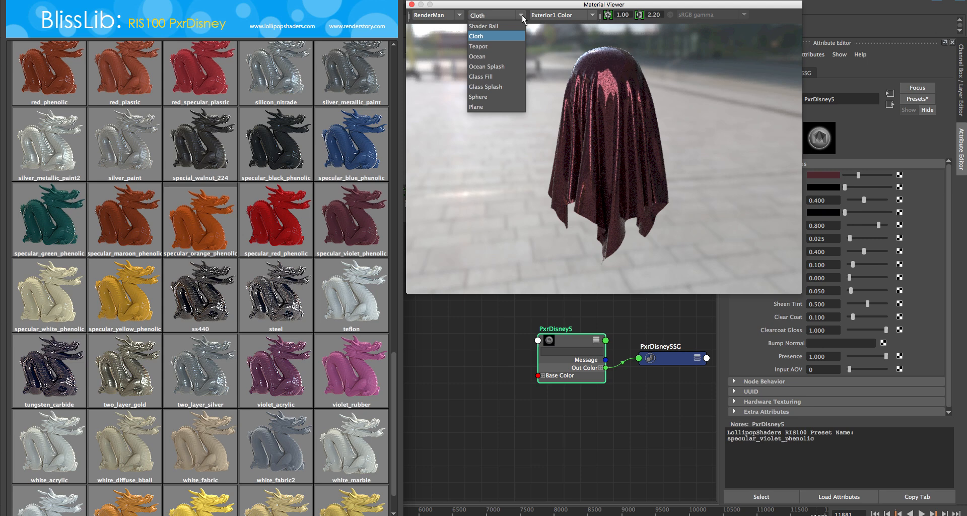
Preview on the Shader Ball and apply the white_fabric2 BlissLib preset to PxrDisney5.
left_click(484, 25)
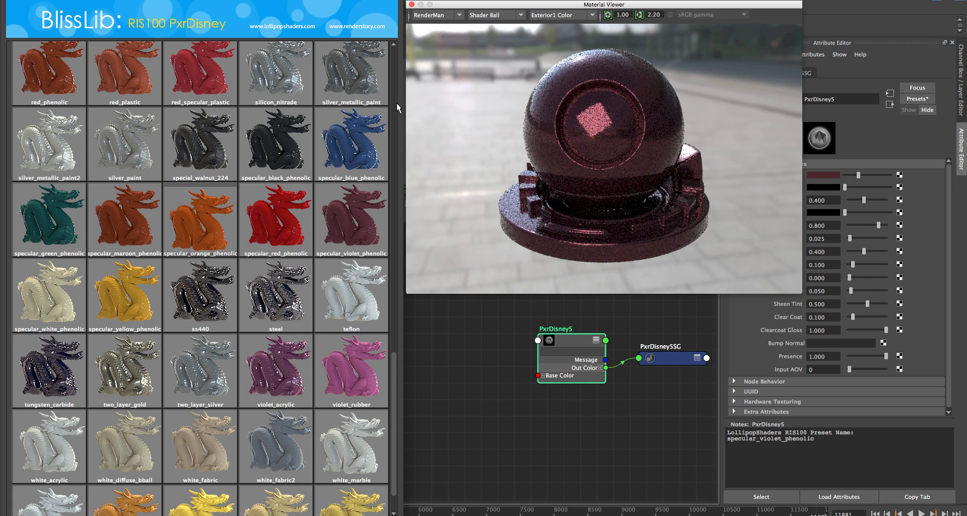
scroll("down", 3)
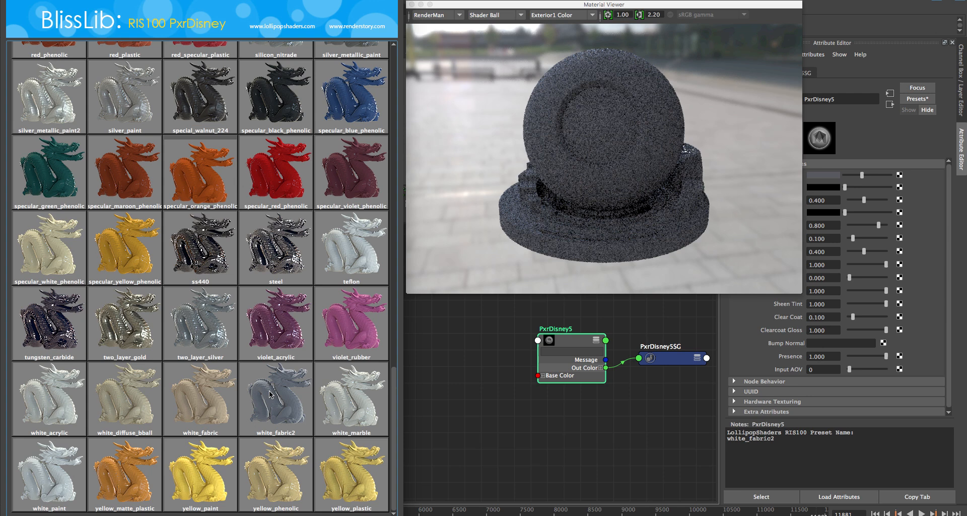
Set the Material Viewer preview geometry back to Cloth.
left_click(494, 15)
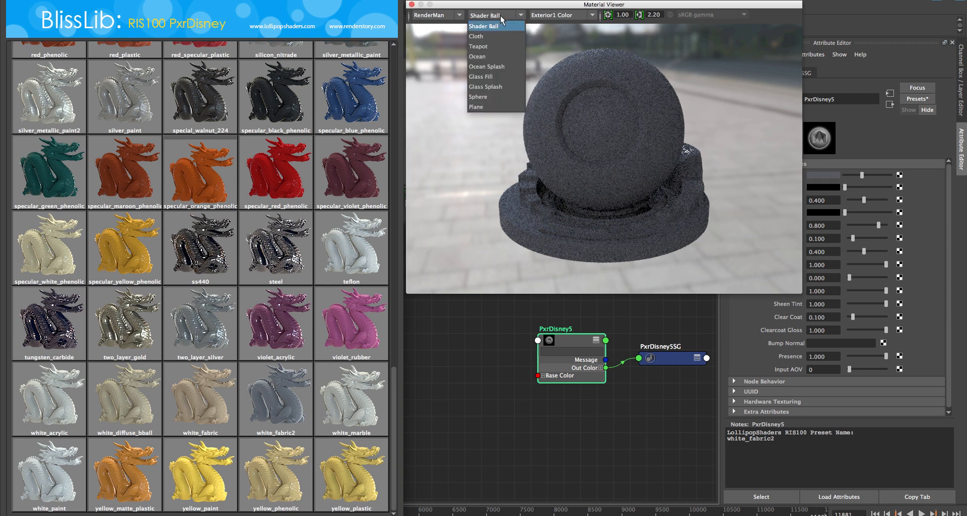
left_click(475, 36)
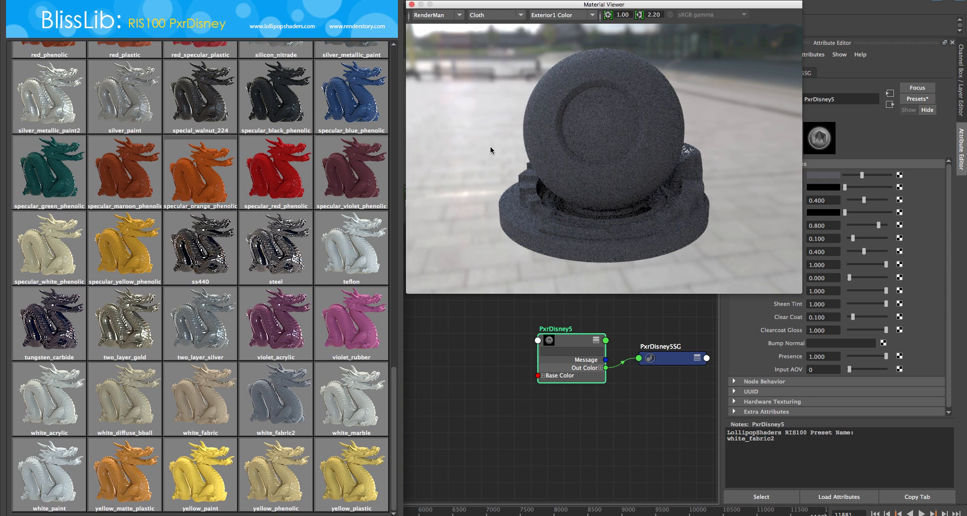